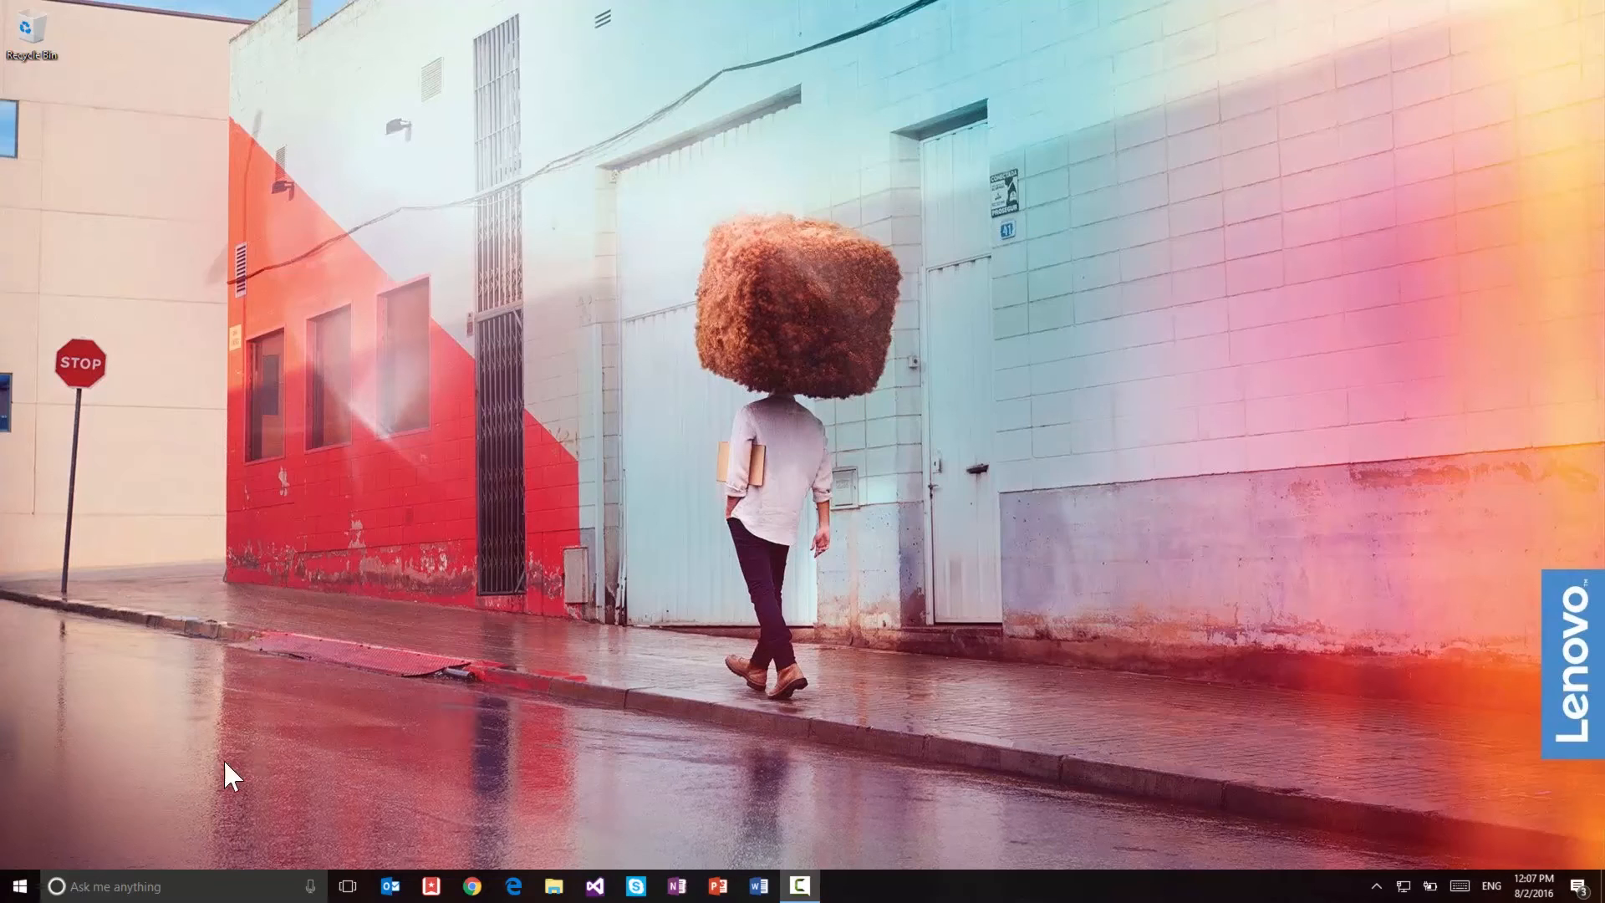
# Open Windows Settings from the Start menu
pyautogui.click(24, 886)
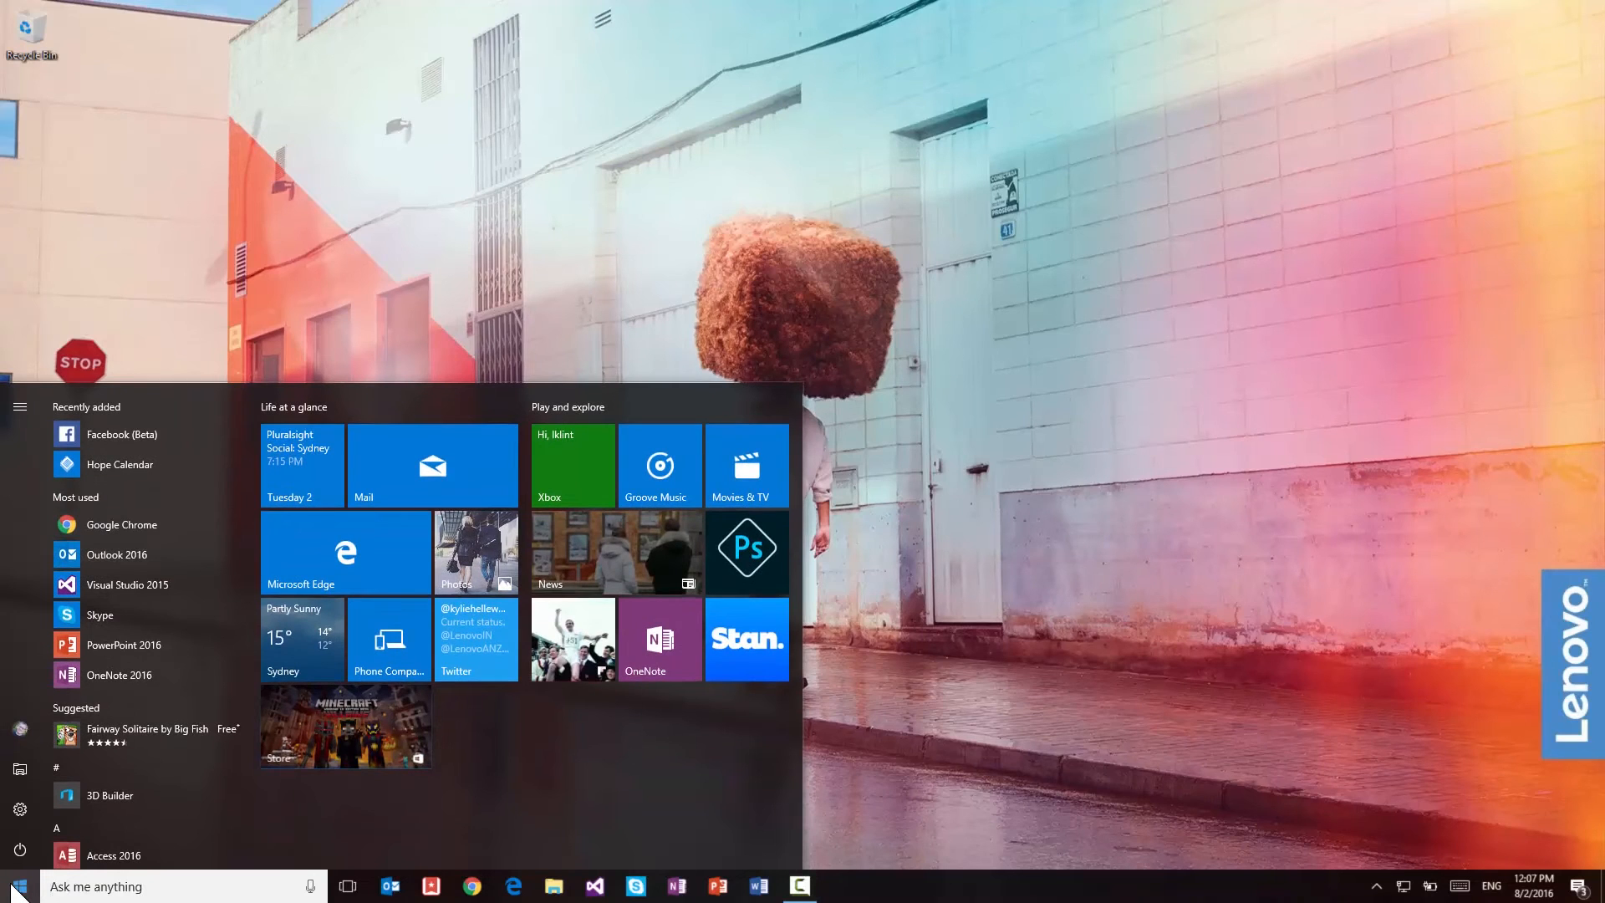
pyautogui.click(22, 810)
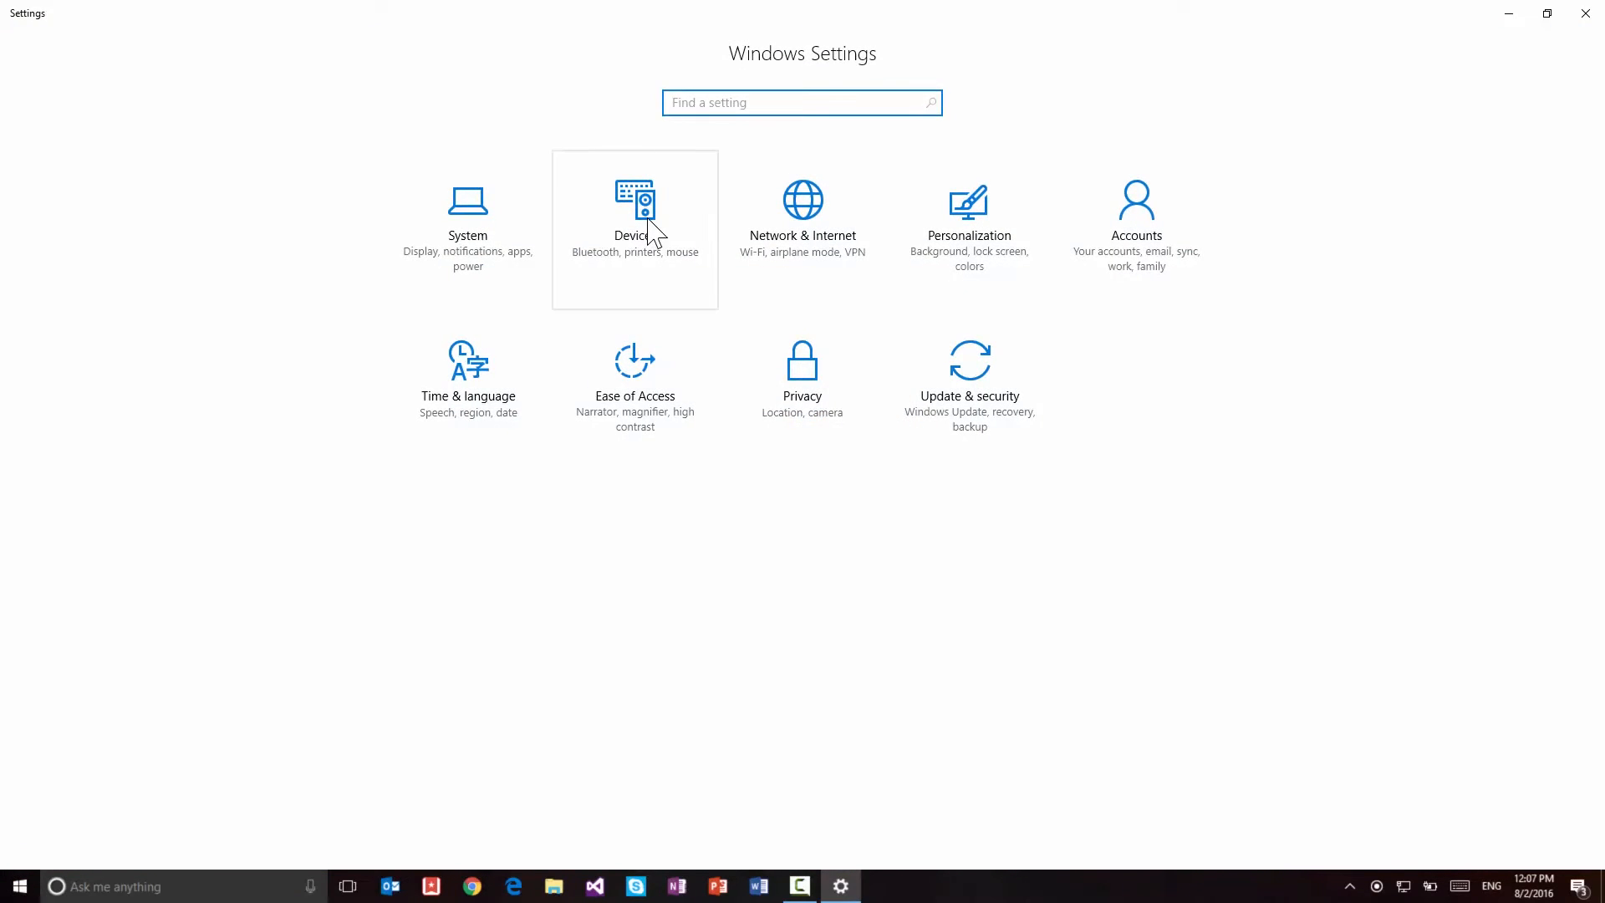
# Go to Devices and show the Bluetooth & other devices page
pyautogui.click(634, 203)
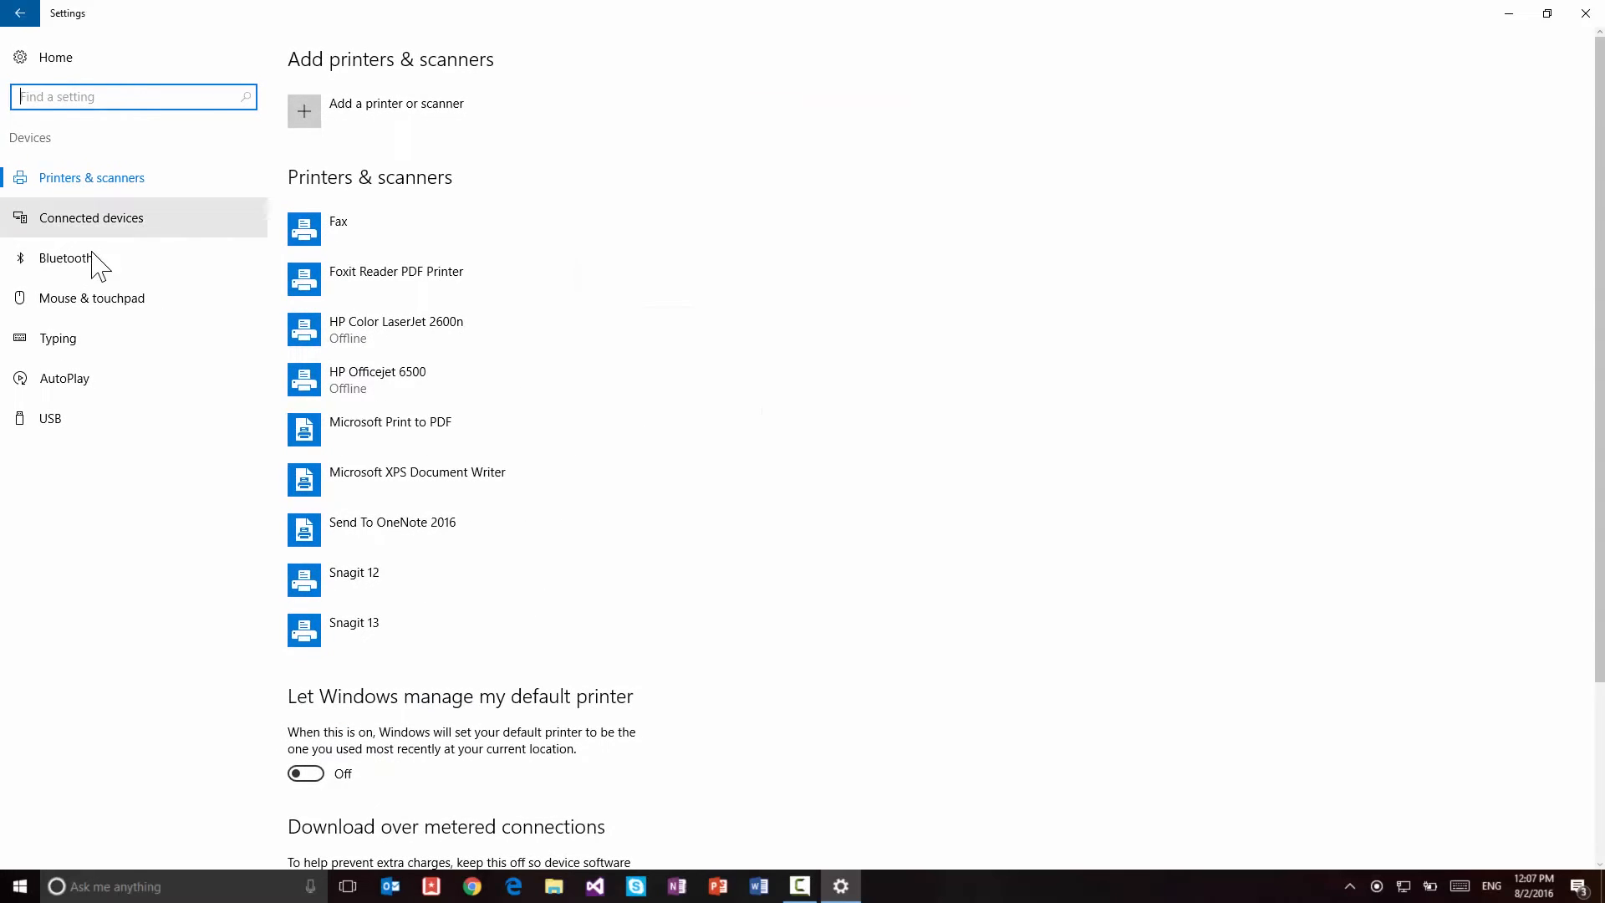
pyautogui.click(66, 258)
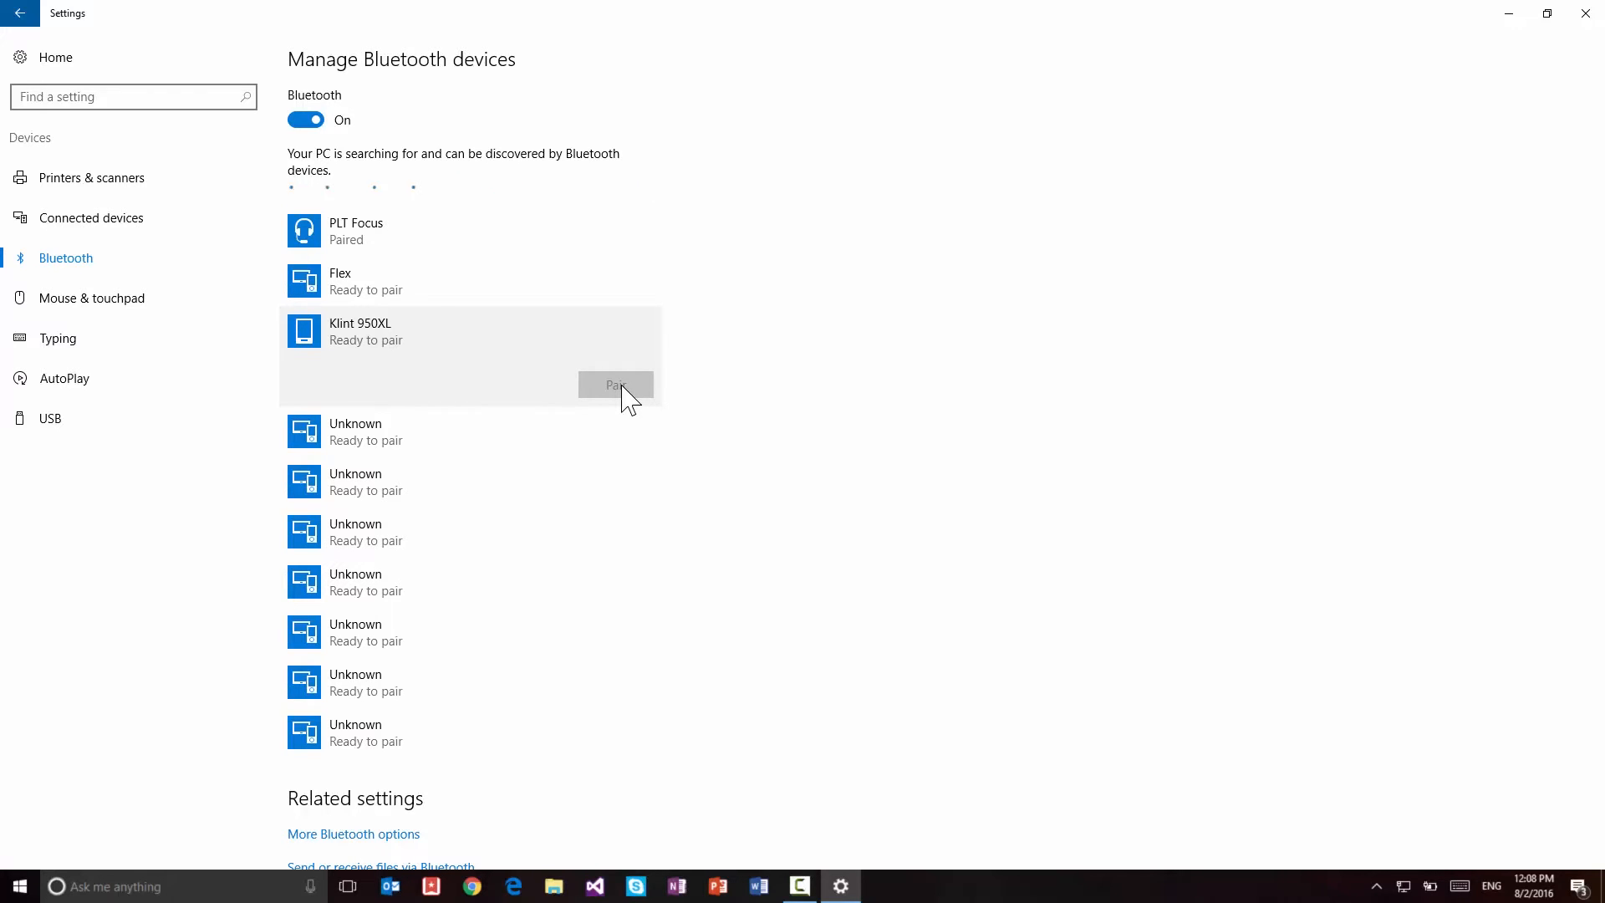
# Pair with the Klint 950XL phone, confirm matching passcodes, and close Settings
pyautogui.click(615, 385)
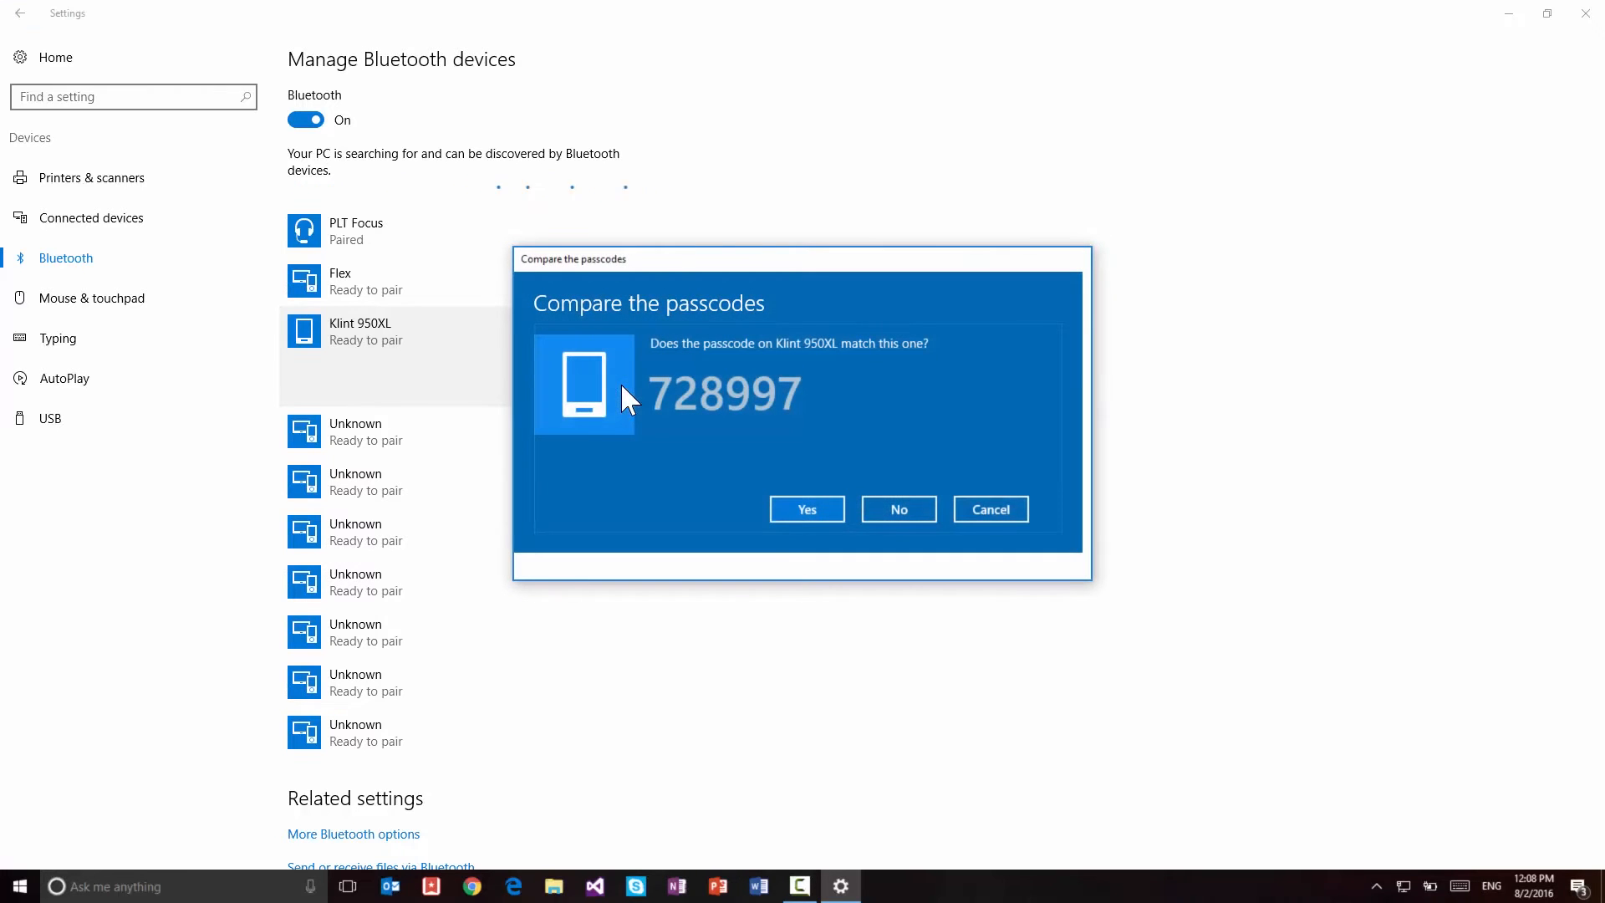
pyautogui.moveTo(776, 419)
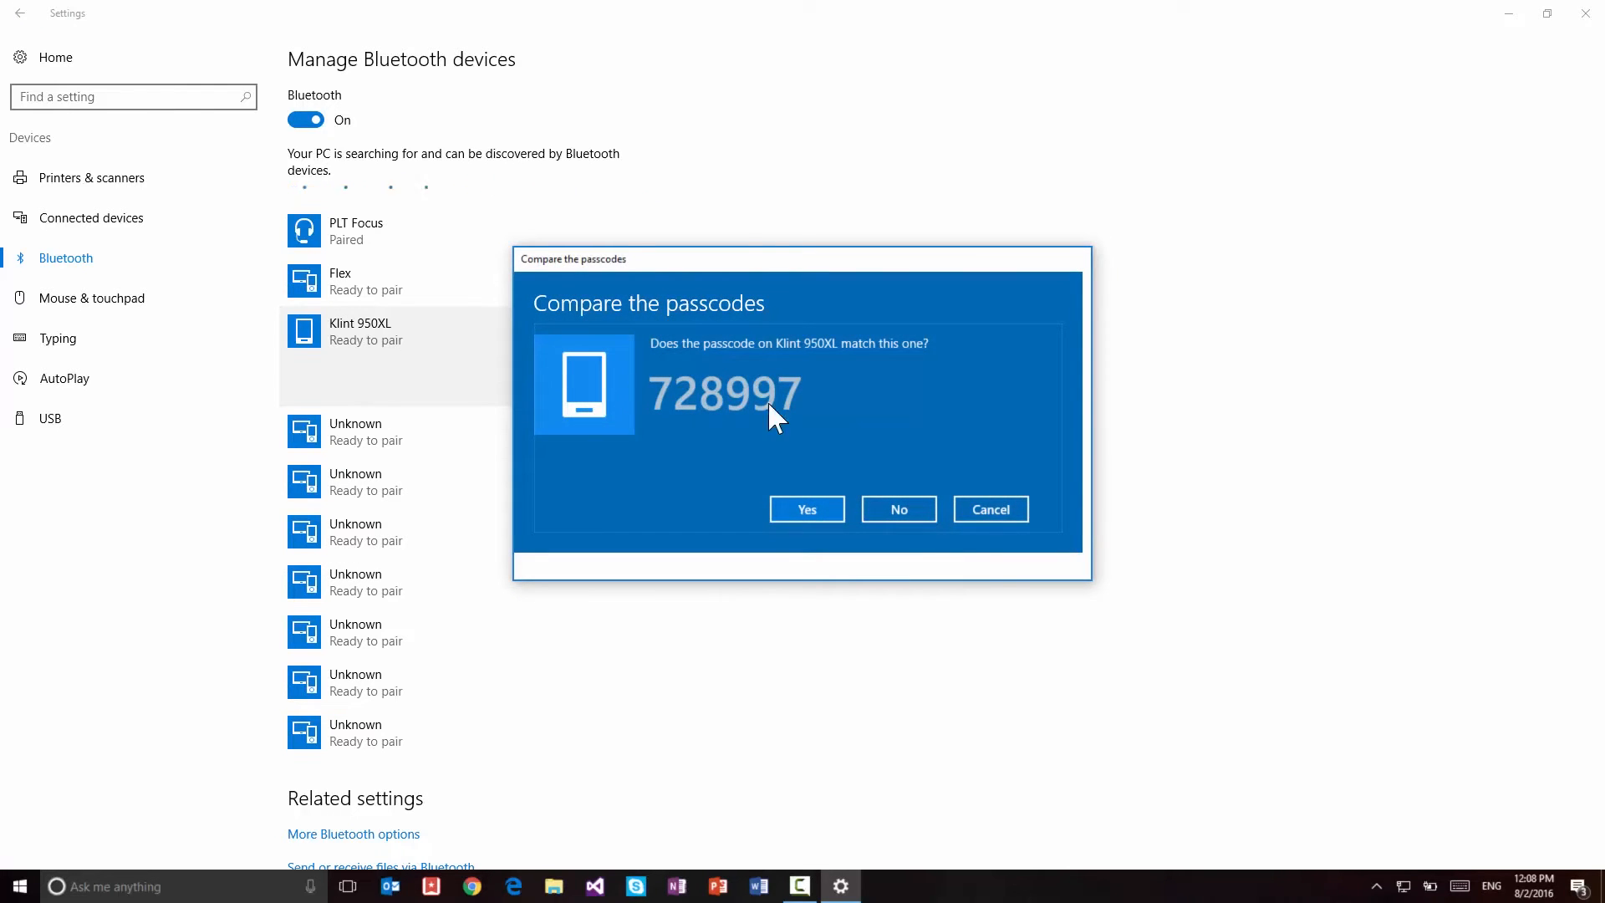
pyautogui.click(807, 509)
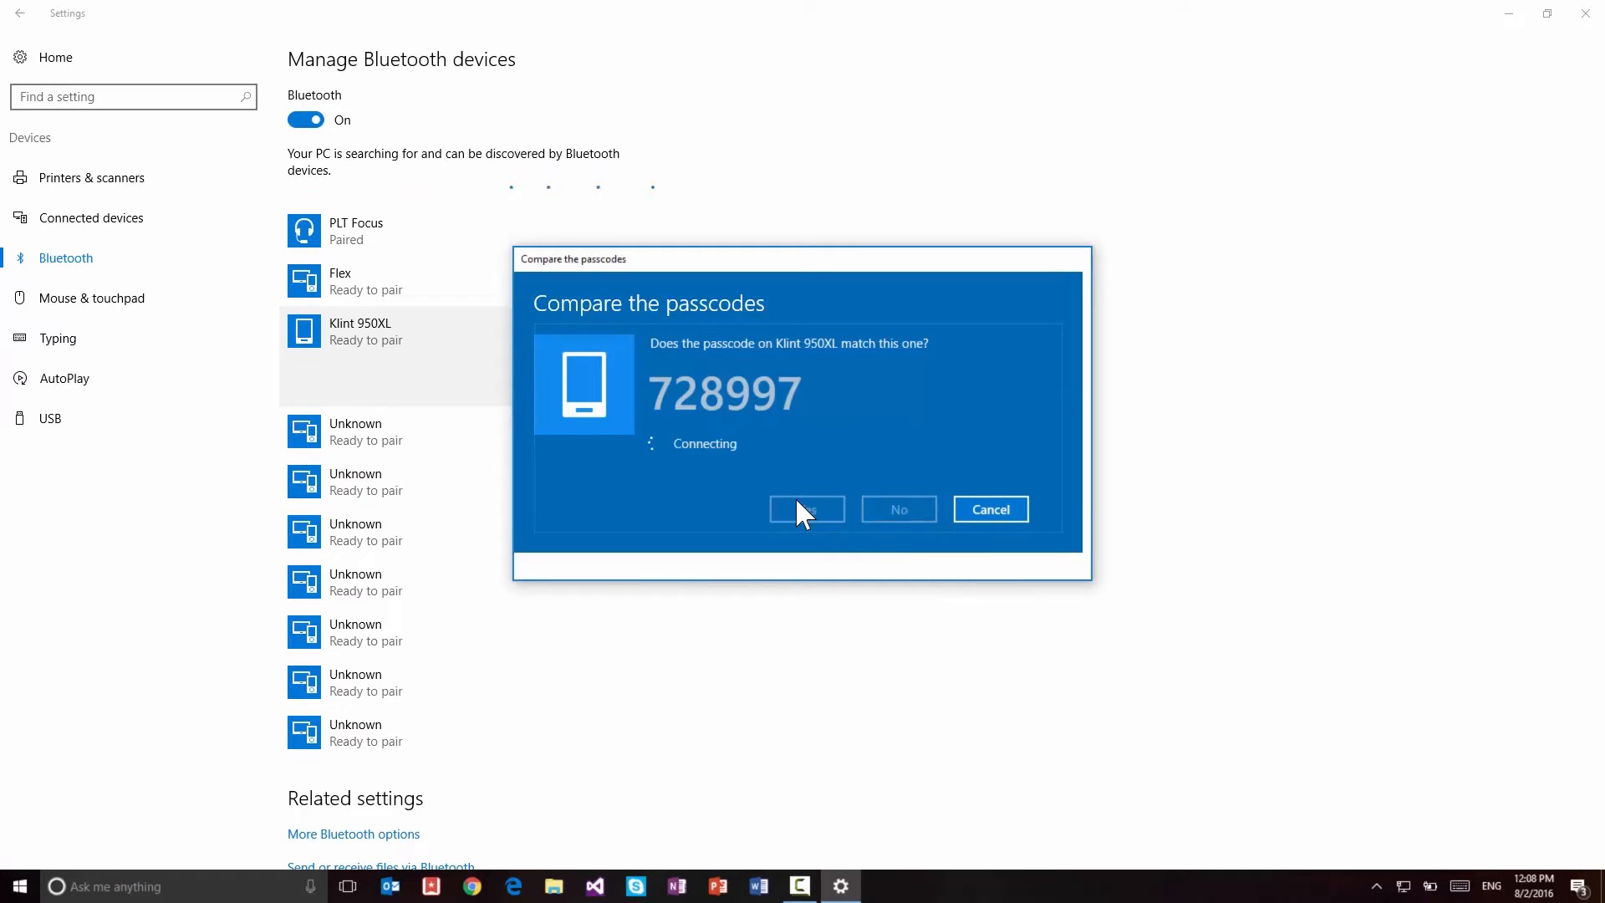
pyautogui.click(806, 509)
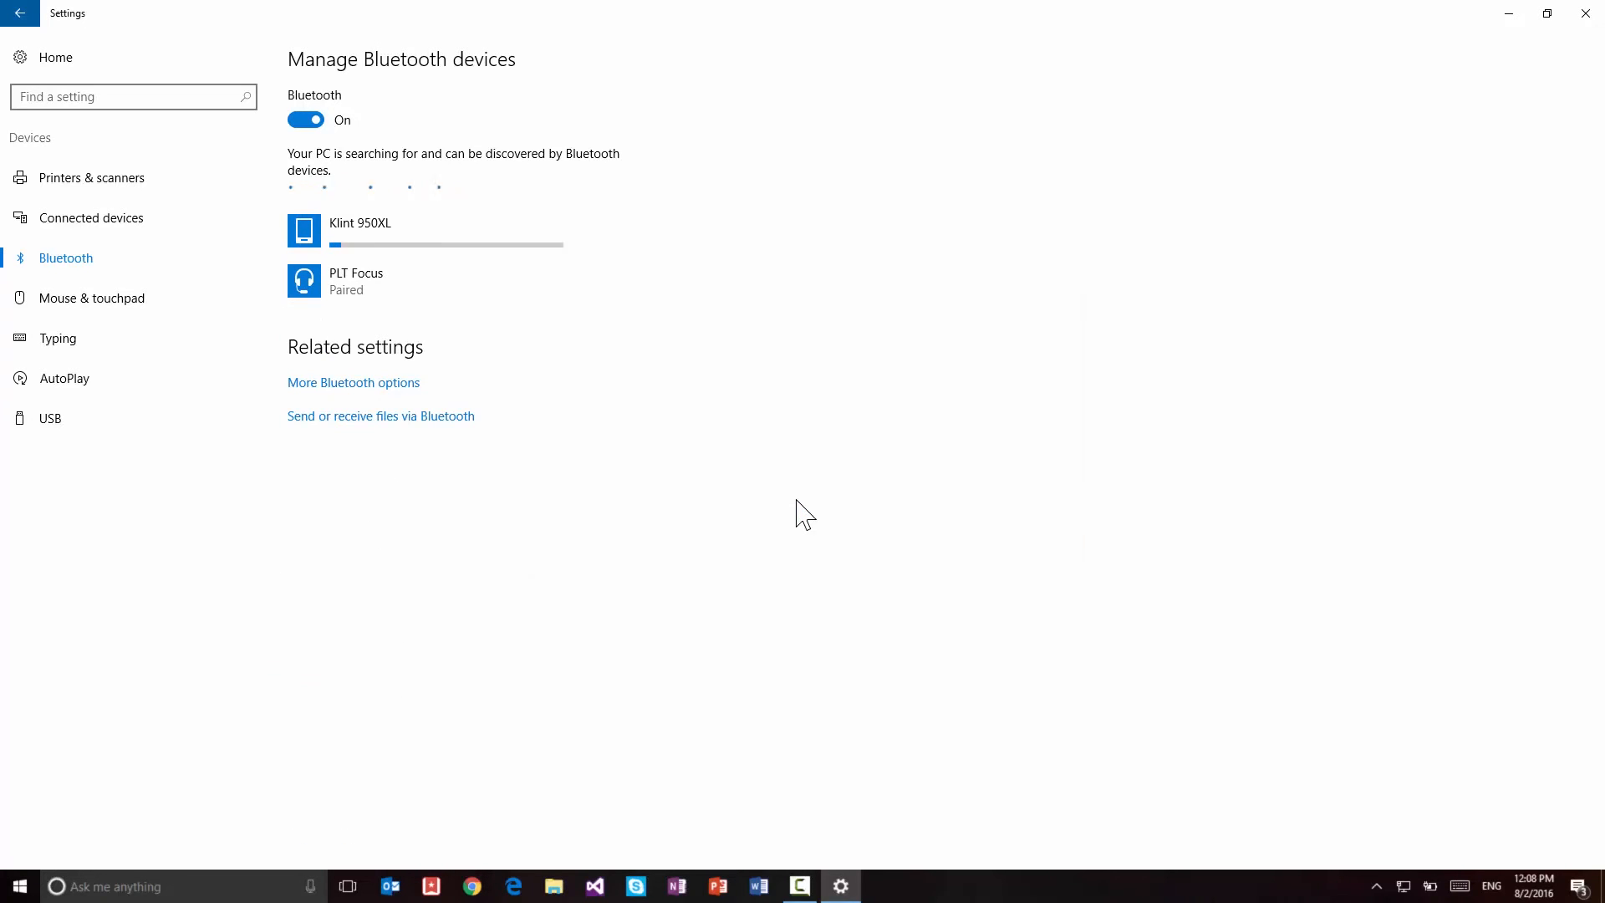
pyautogui.moveTo(847, 468)
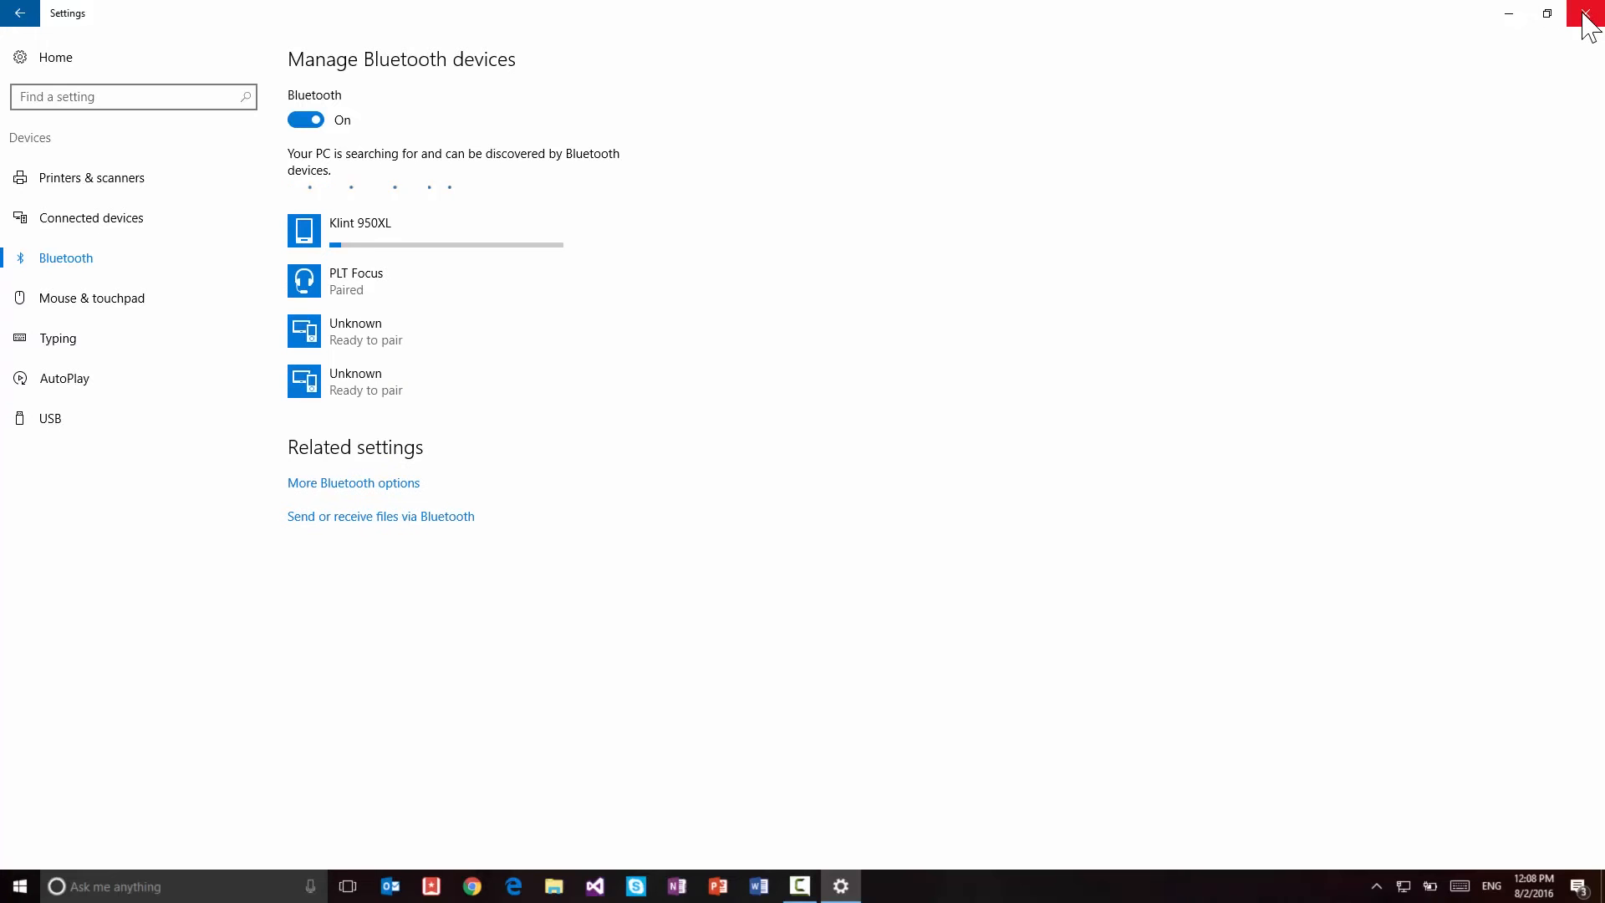
pyautogui.moveTo(1585, 21)
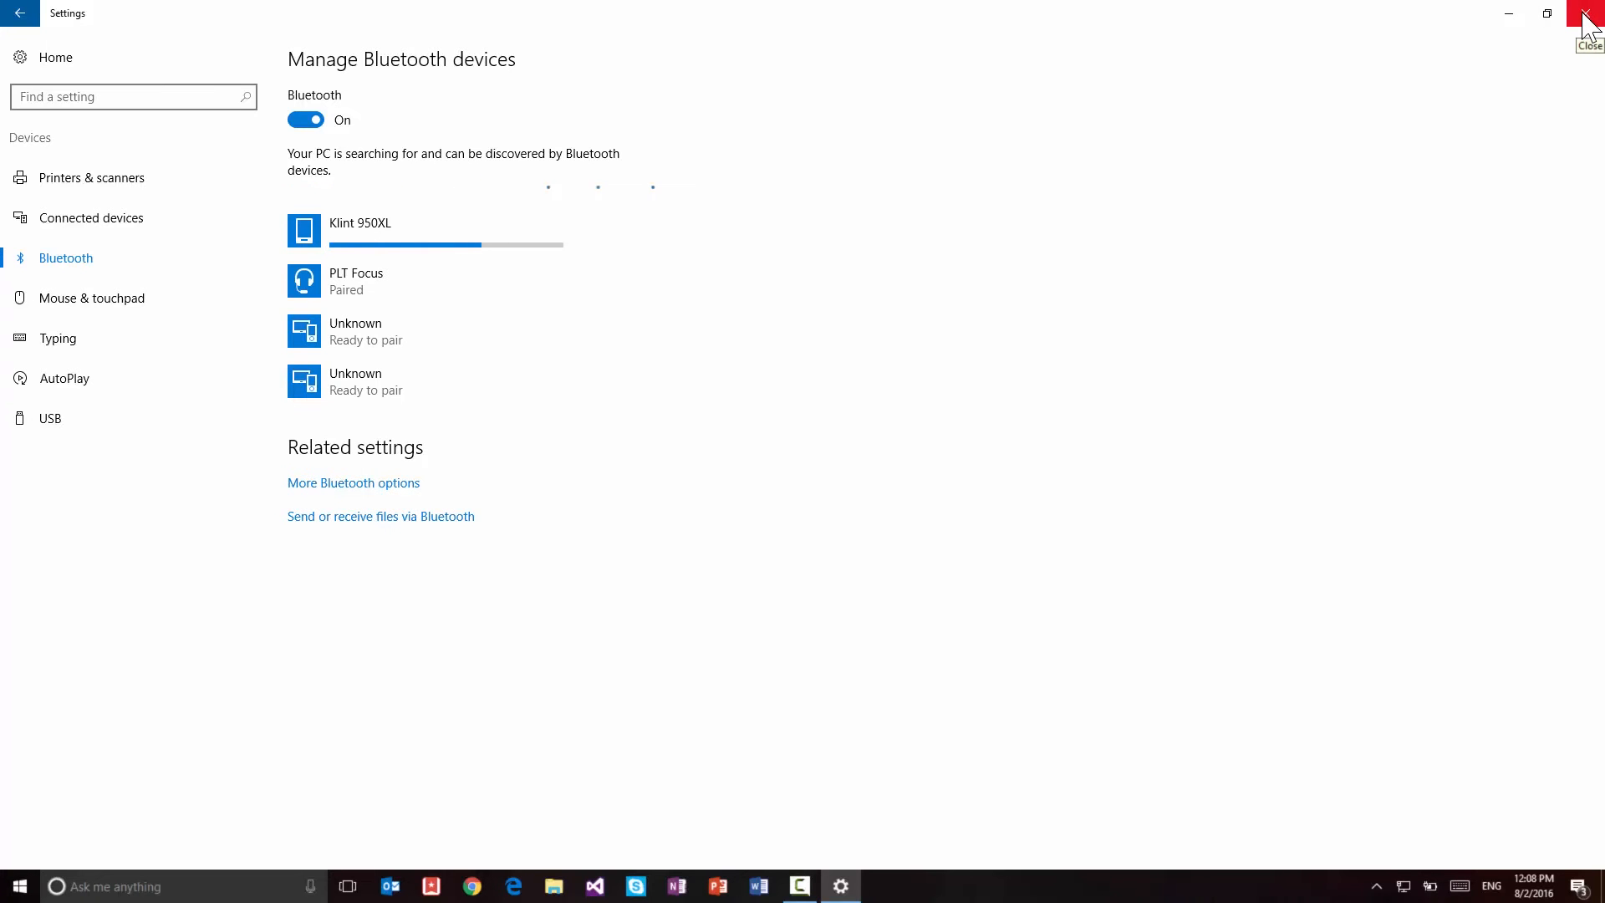
pyautogui.click(1581, 15)
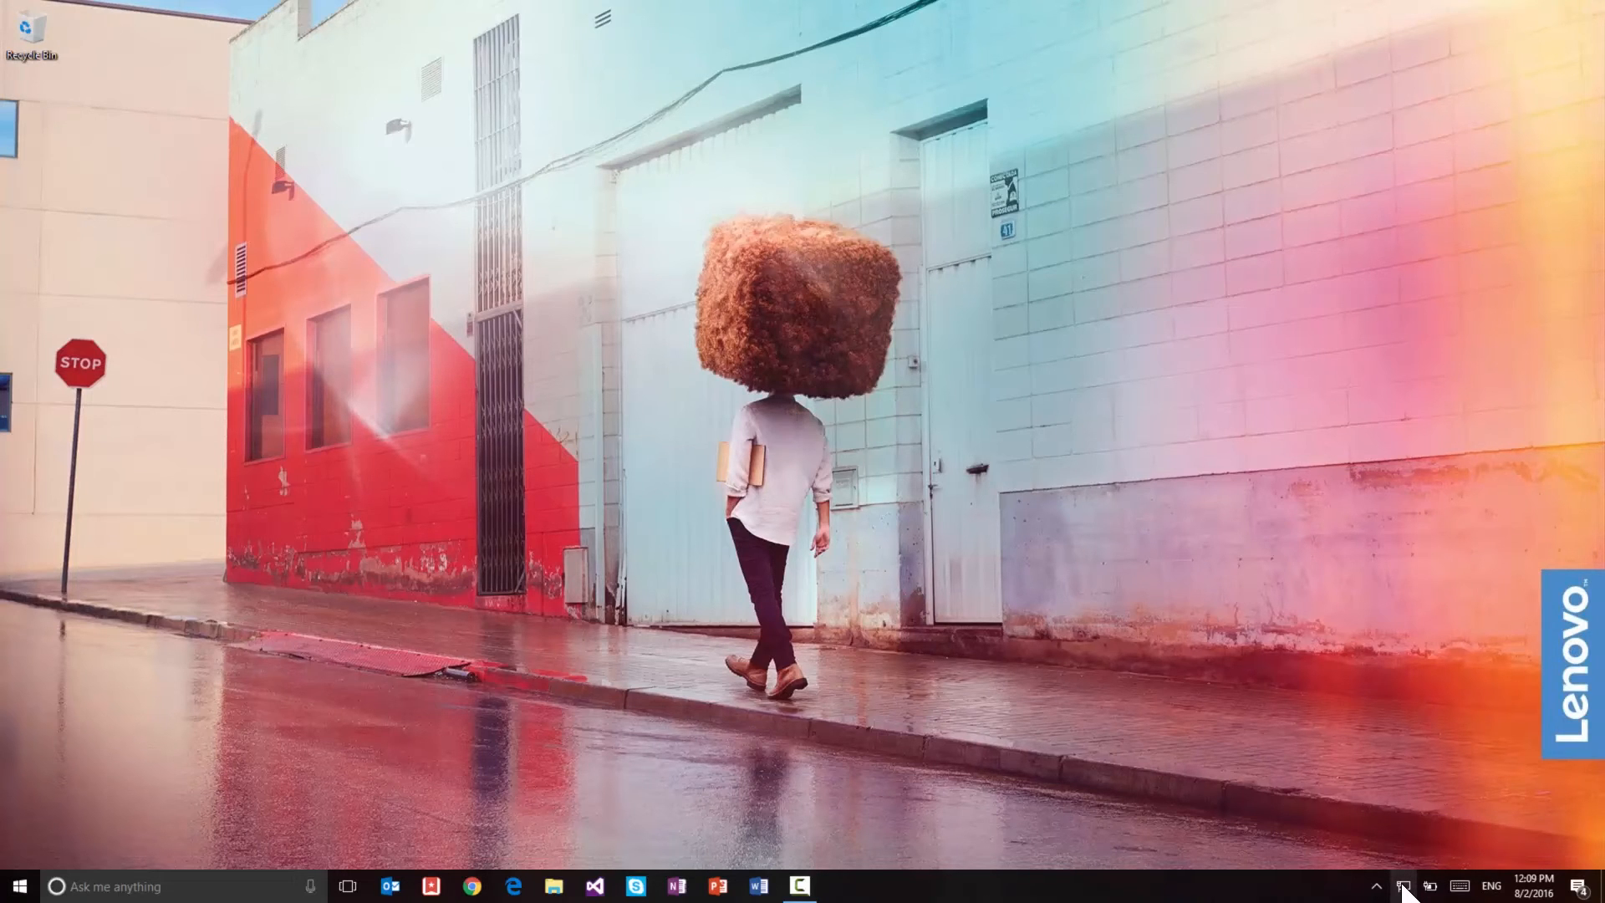
# Connect to the Klint950XL hotspot from the network tray flyout
pyautogui.click(1406, 885)
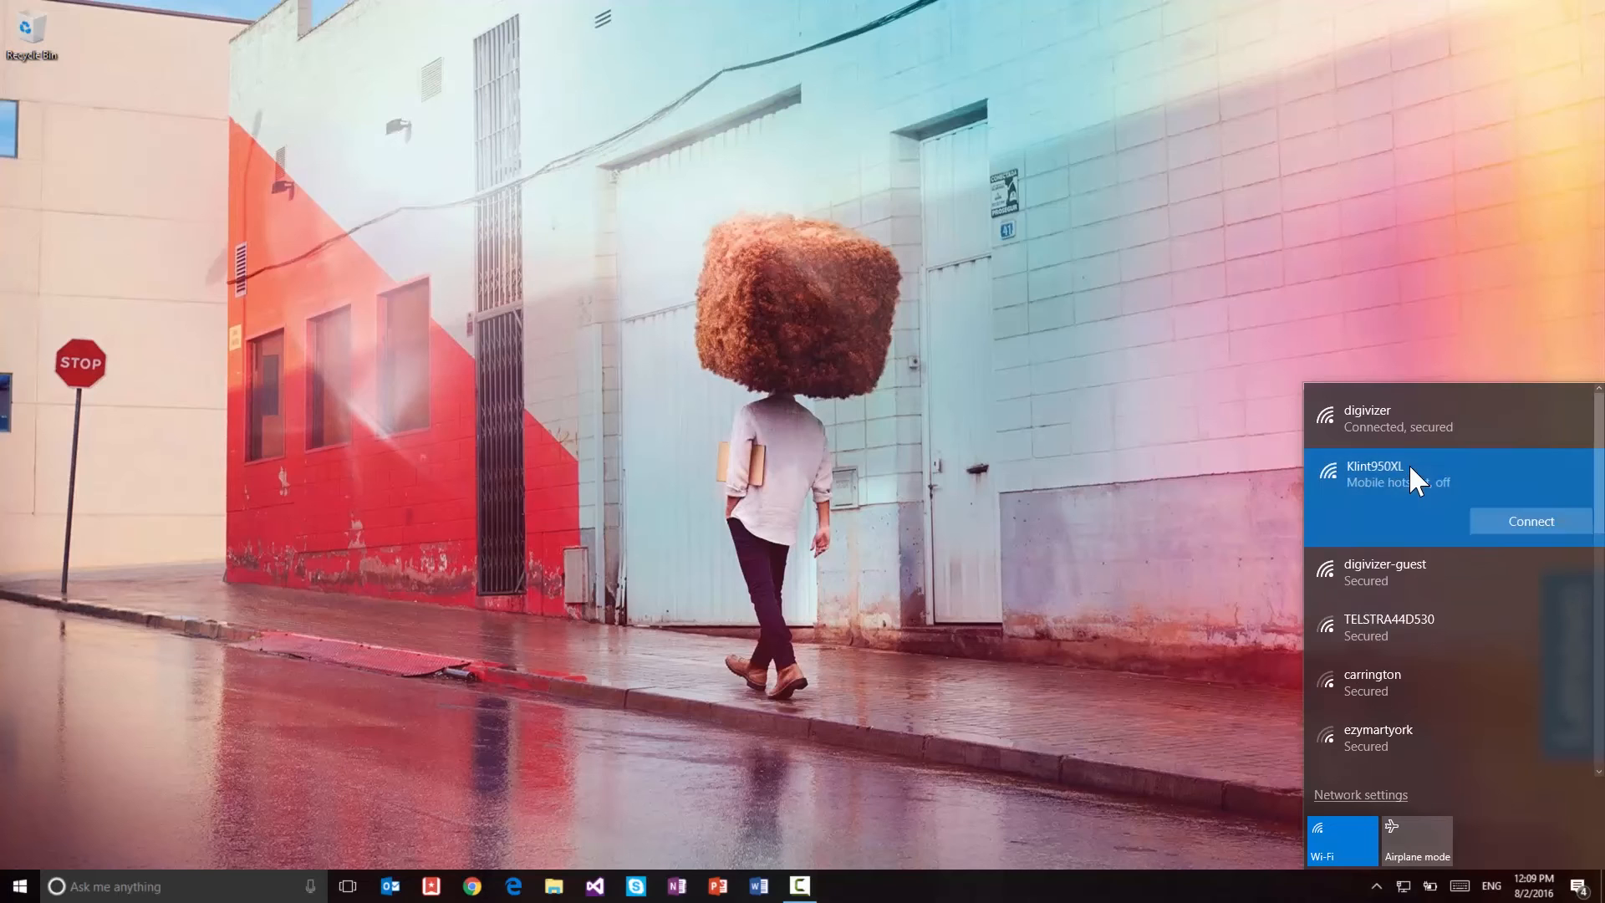
pyautogui.click(1531, 520)
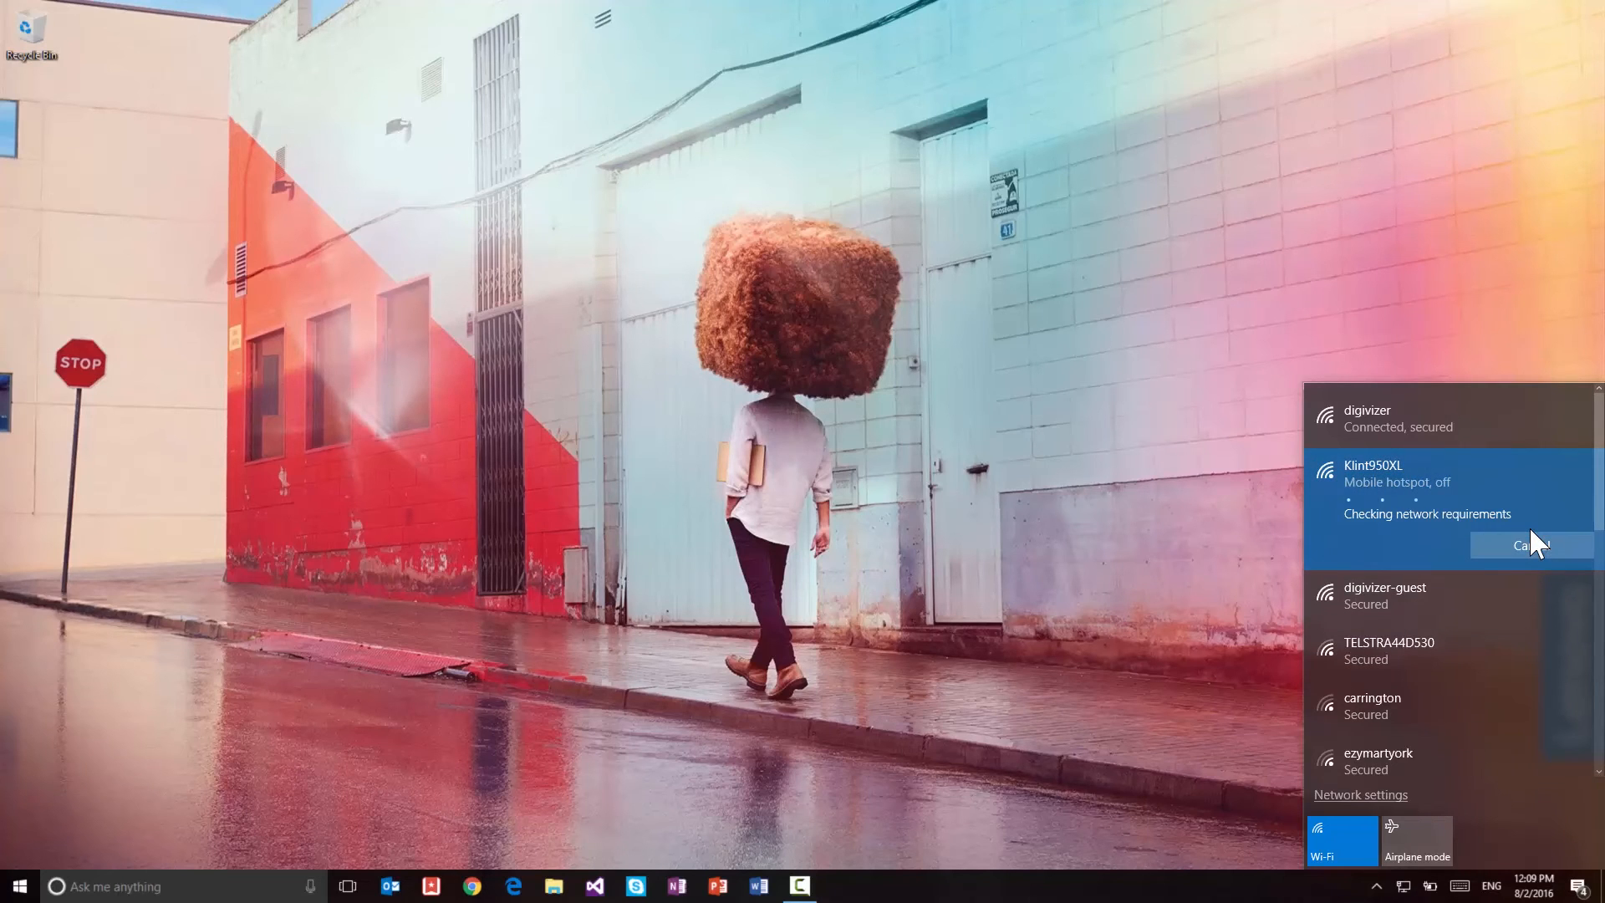